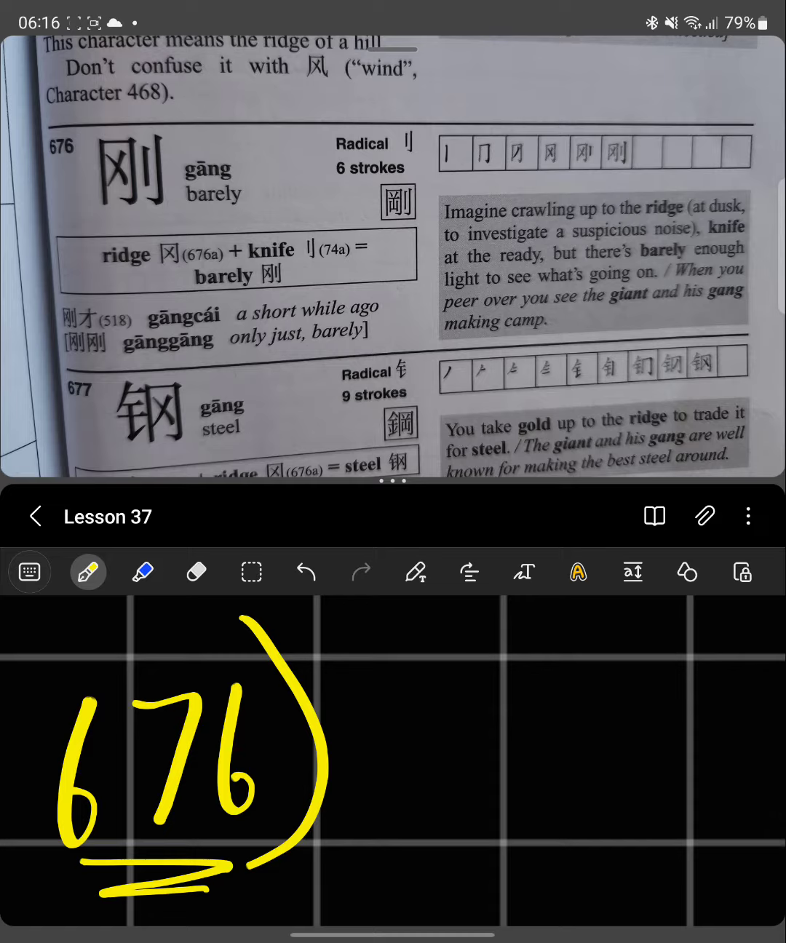
Step: Handwrite the pinyin gāng and the character 刚 in yellow beside entry 676
drag(357, 677, 393, 801)
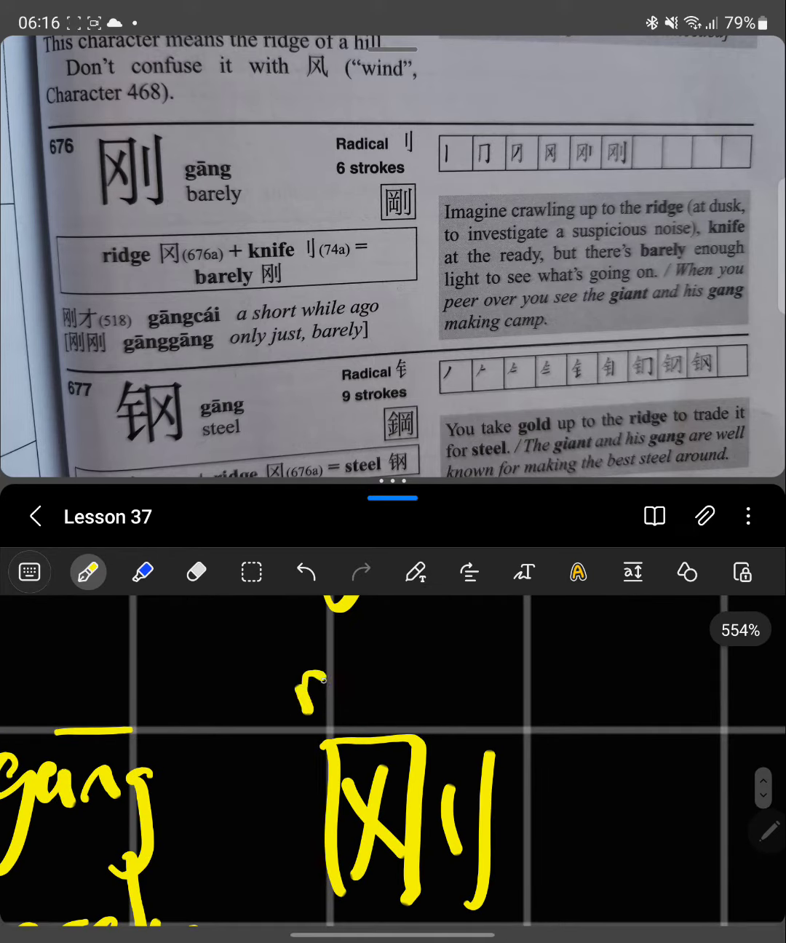
Step: Write 'ridge' with an arrow to 冈, then begin 'knife' beside 刂
drag(306, 699, 458, 699)
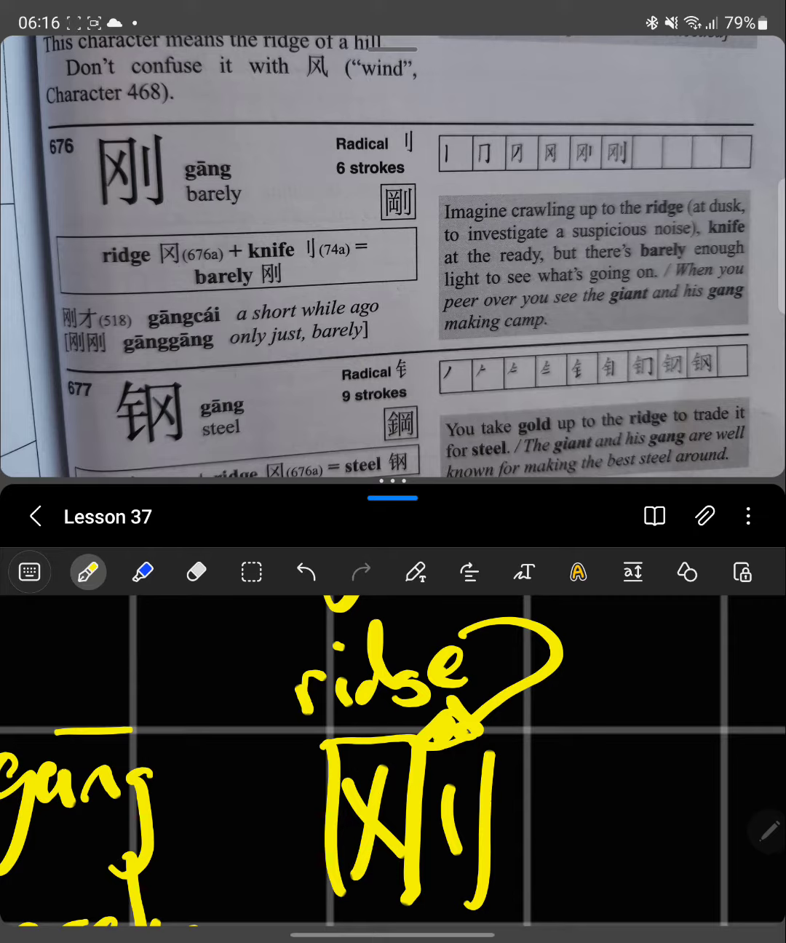
drag(542, 800, 601, 827)
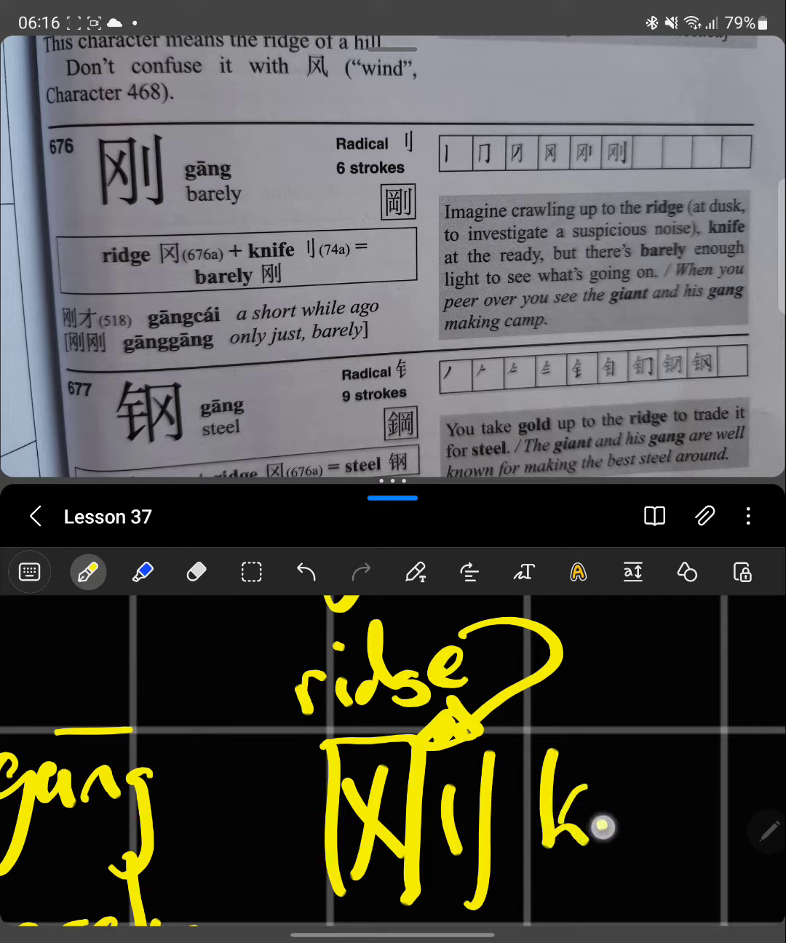
drag(600, 826, 687, 743)
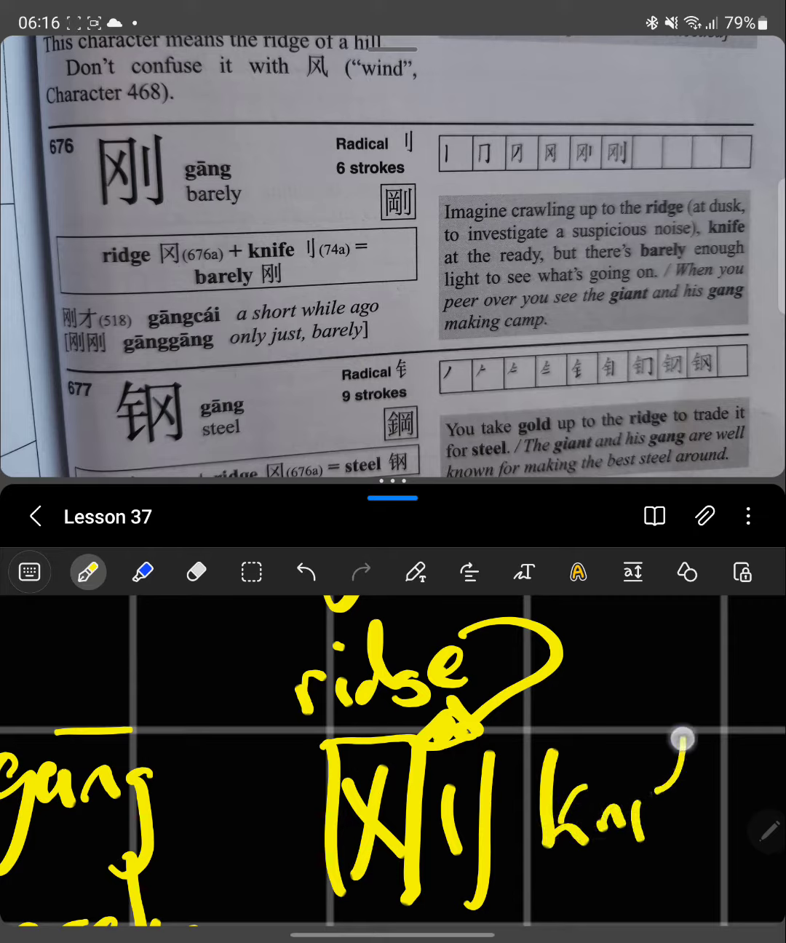